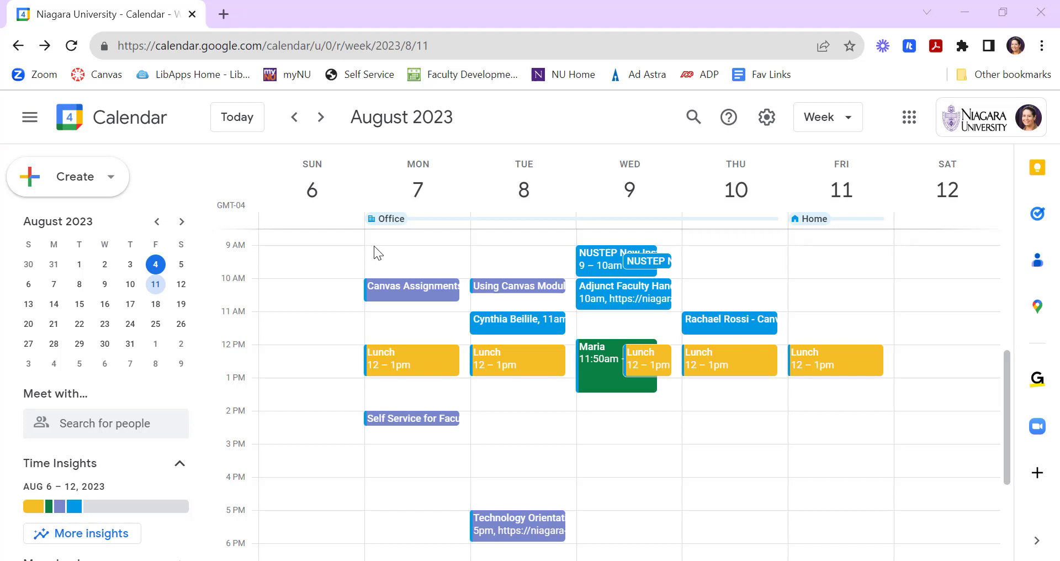
mouse_move(378, 242)
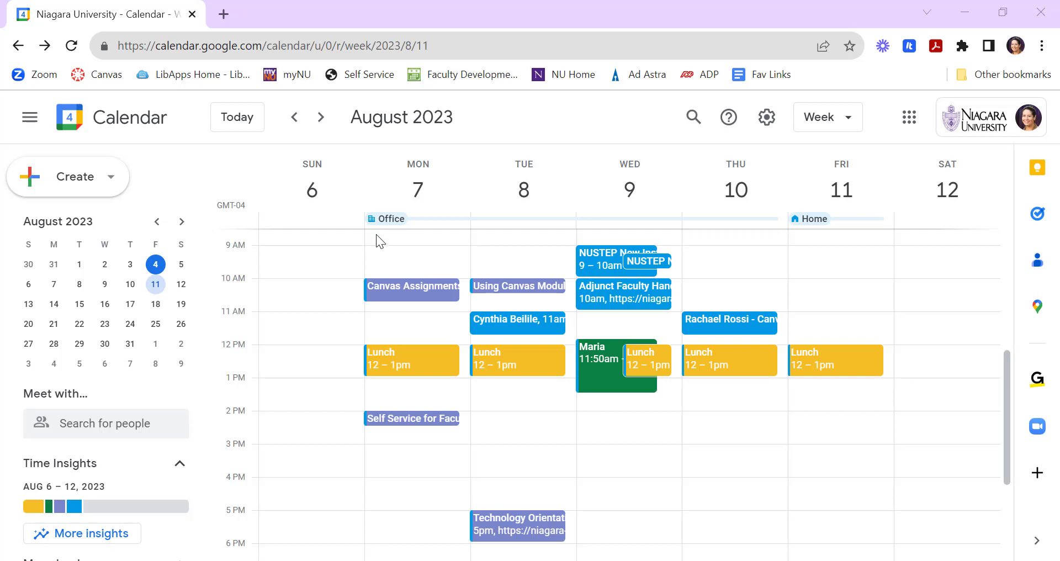
mouse_move(729, 238)
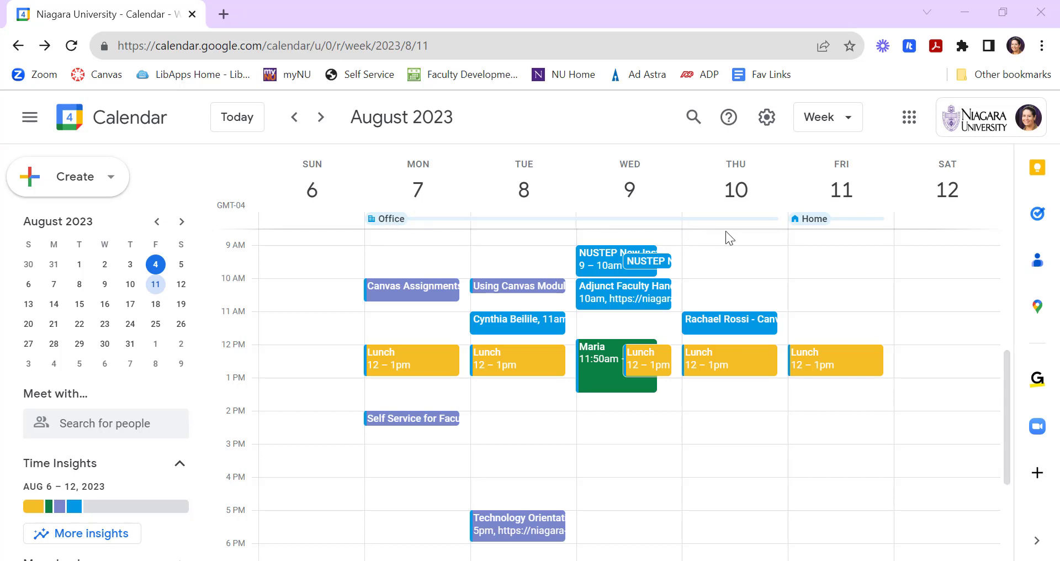
mouse_move(815, 236)
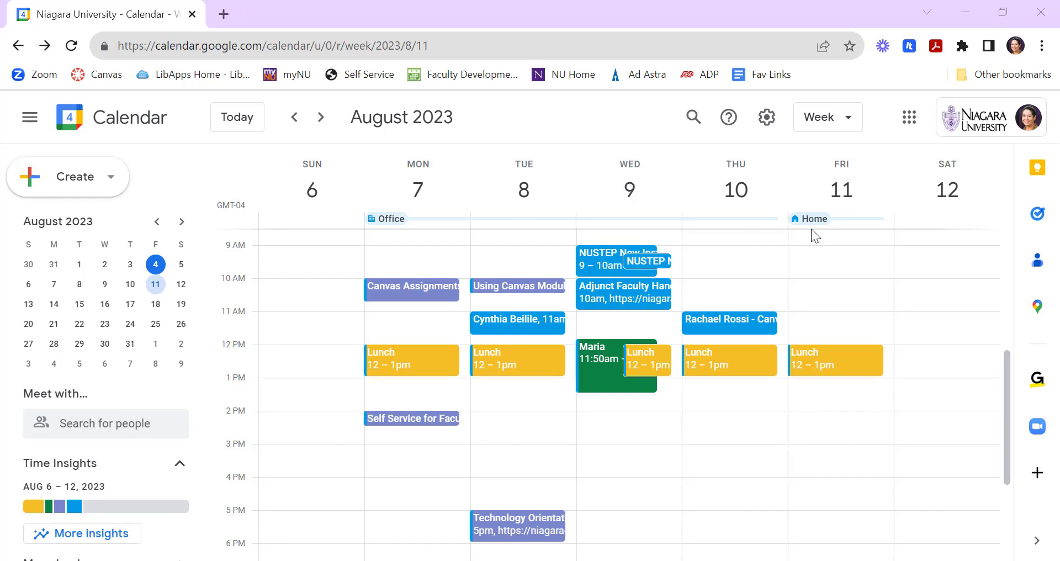
Step: Open Calendar settings at the Working hours & location section
click(766, 117)
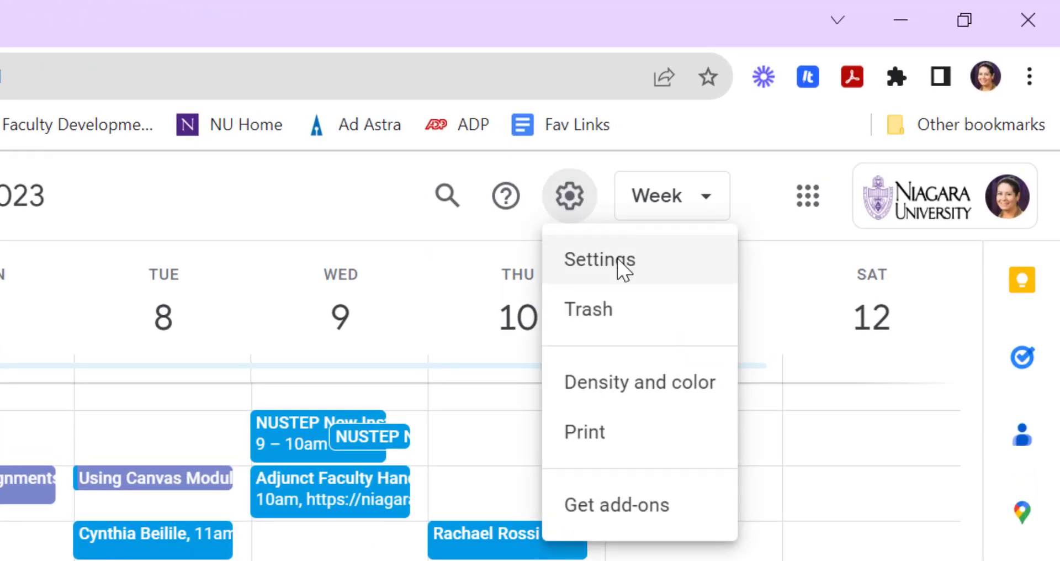
click(599, 260)
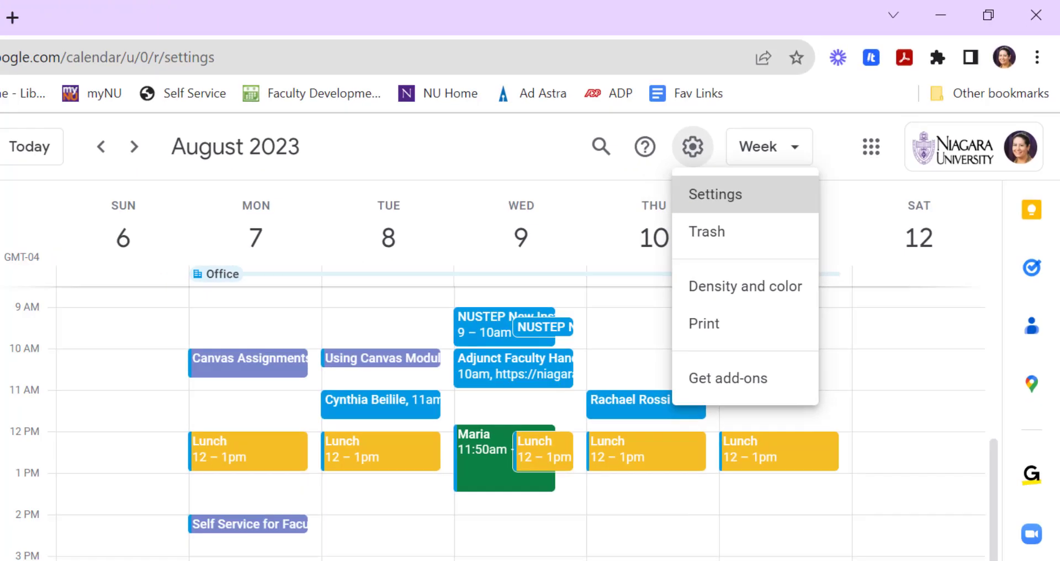
click(714, 194)
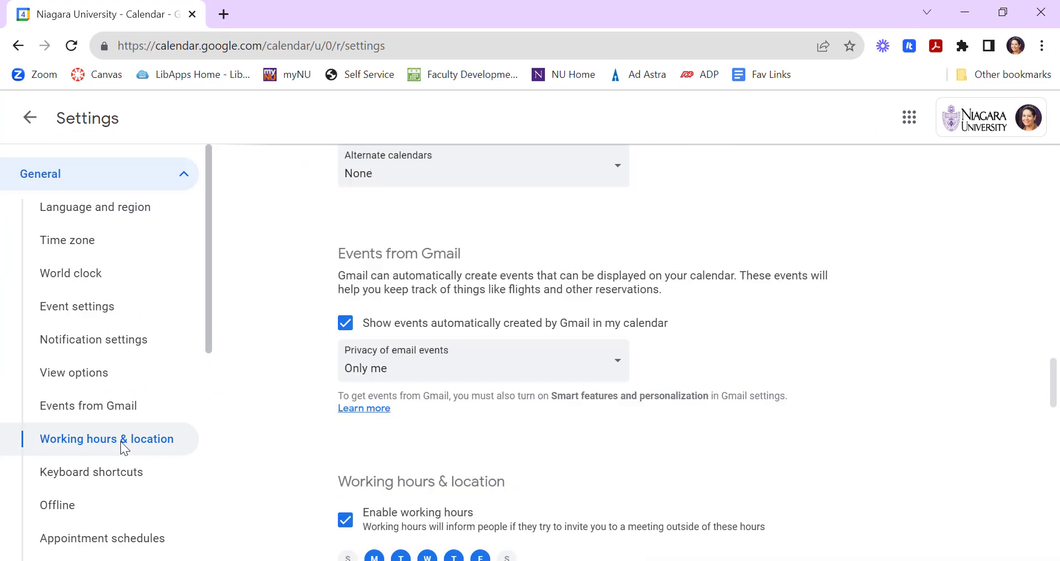
Step: Add 'Vaughan' as a custom working location for Monday
scroll(down, 3)
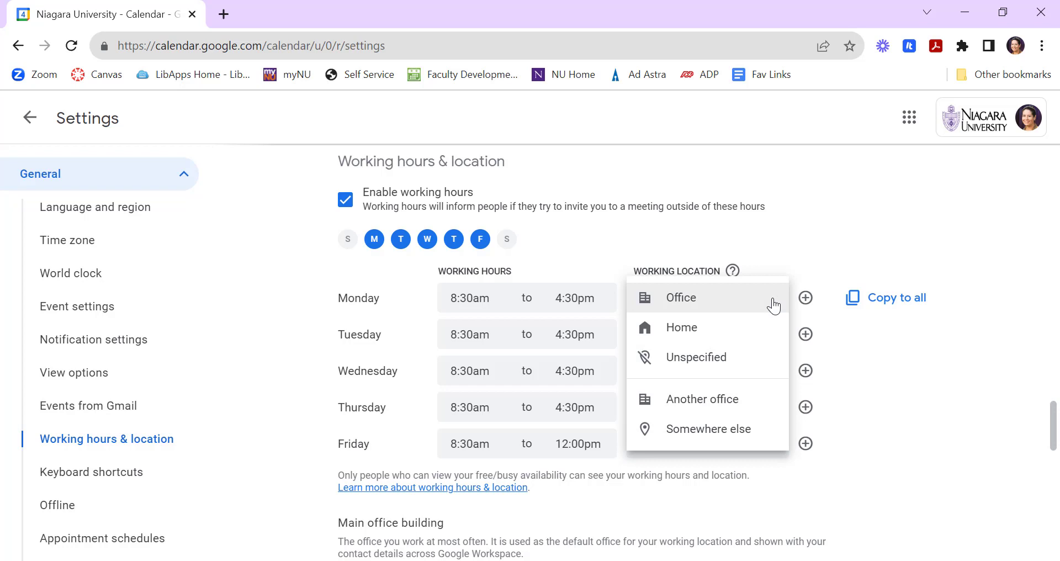
mouse_move(741, 352)
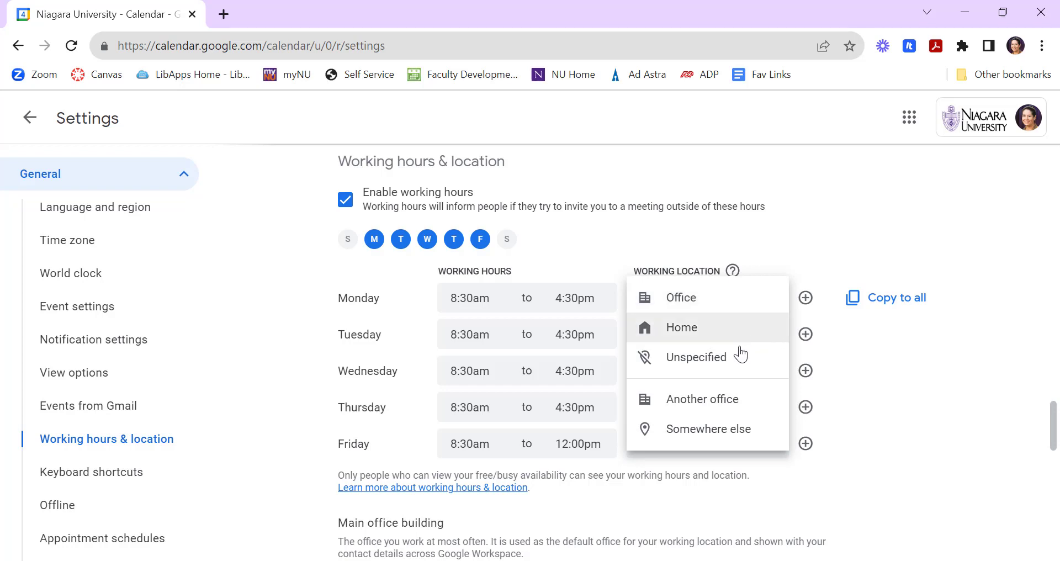
mouse_move(734, 436)
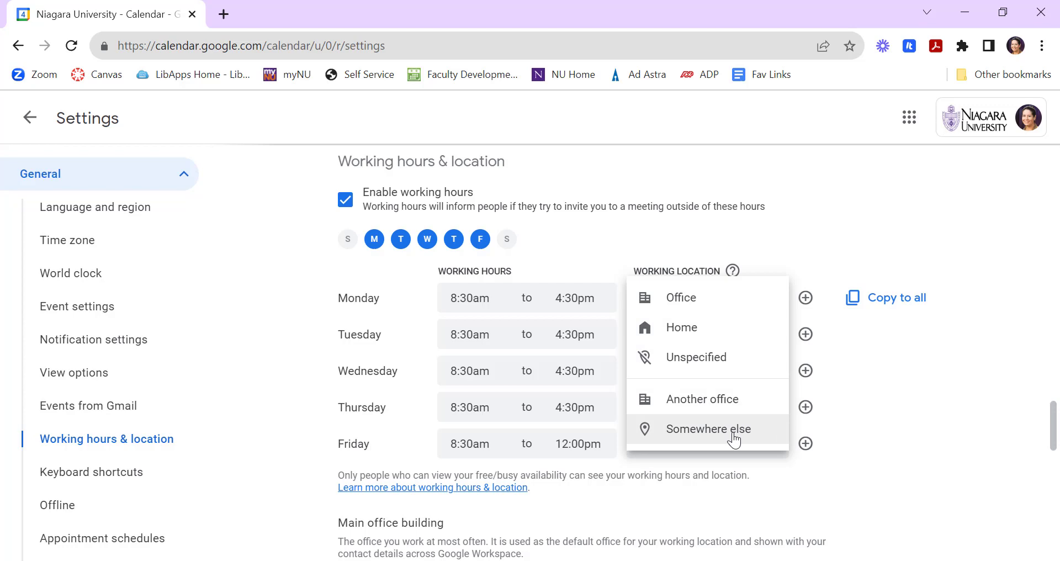
click(708, 428)
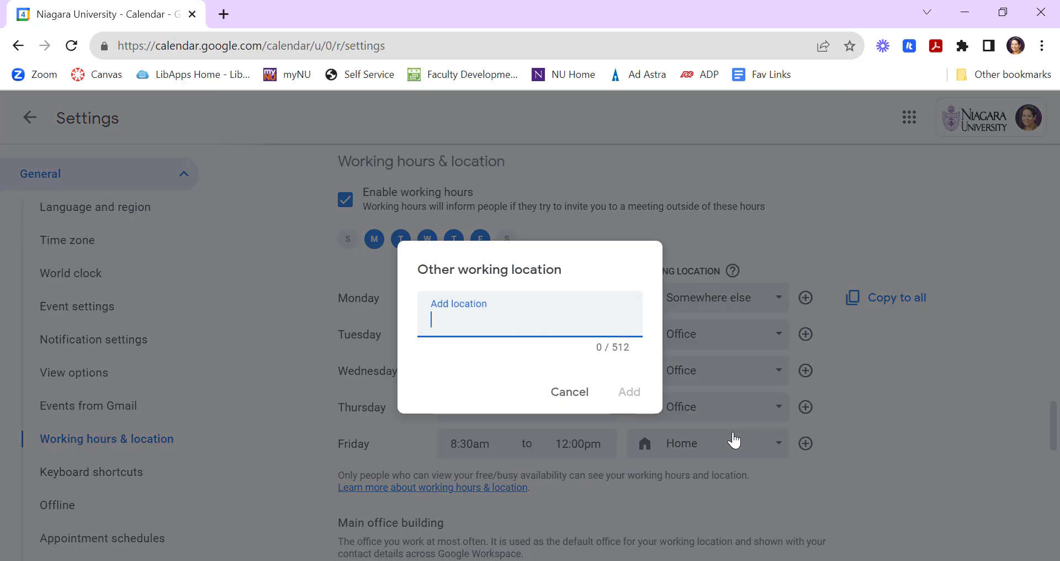
text(Vau)
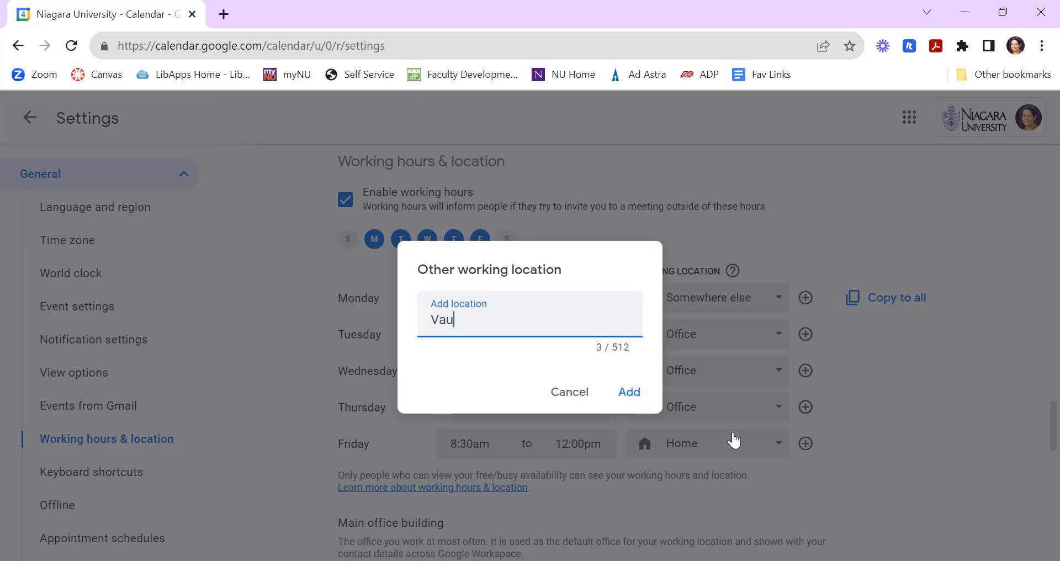
click(629, 392)
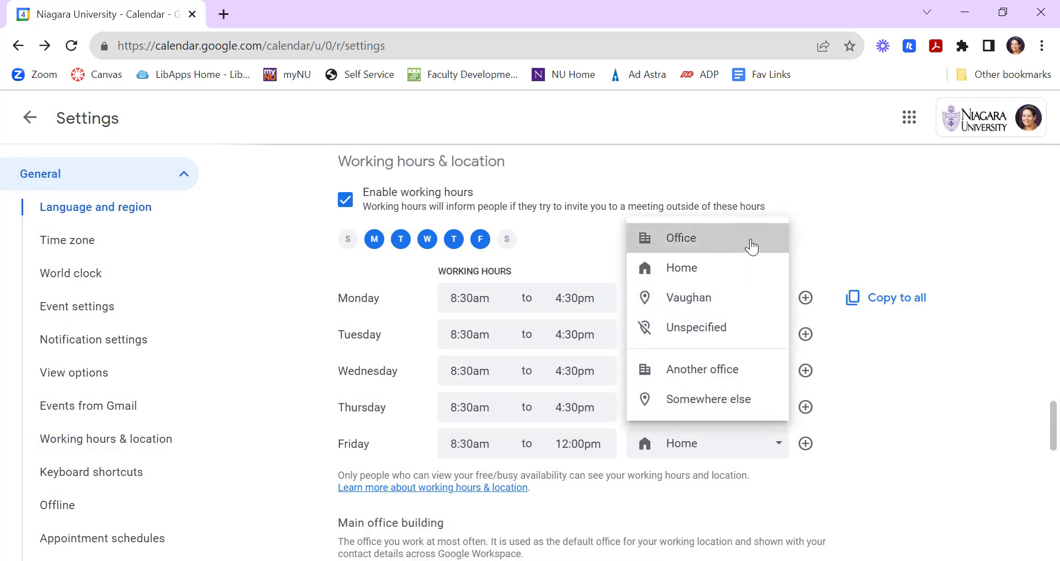
Step: Set Monday's working location back to Office and return to the calendar
click(681, 237)
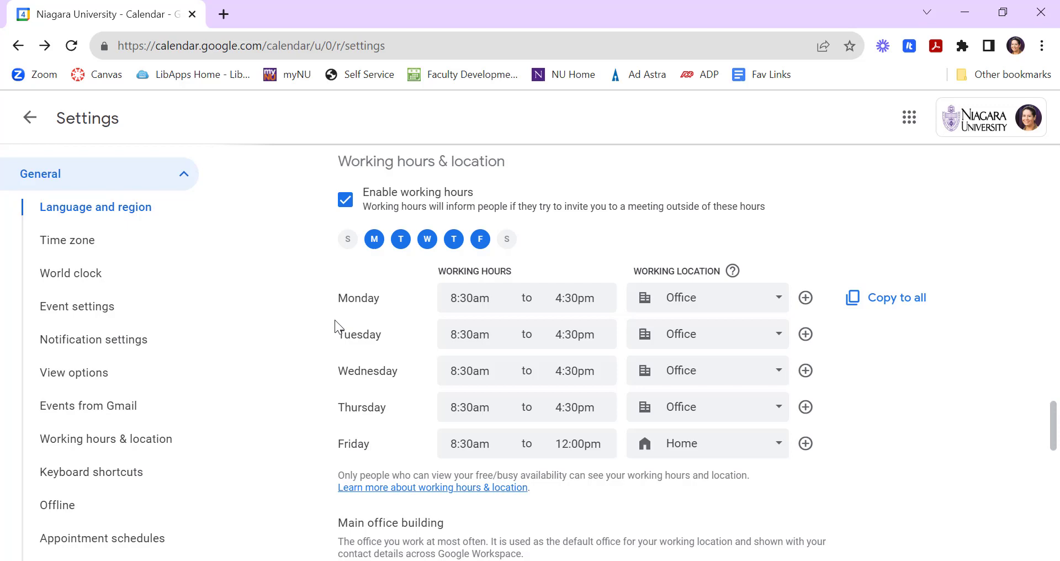
click(30, 117)
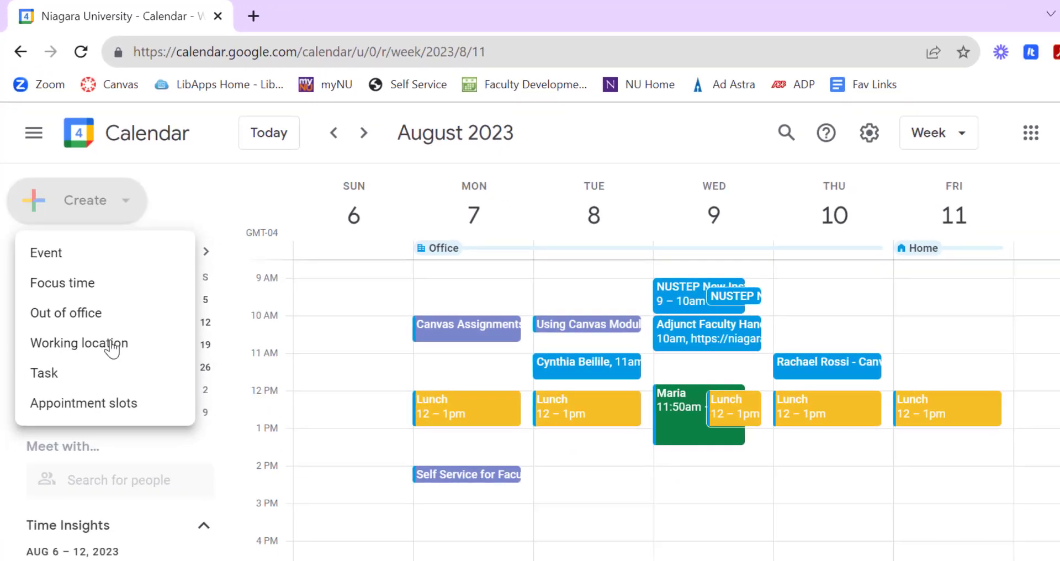
Step: Create a Friday, August 11 working location entry set to Vaughan
click(79, 343)
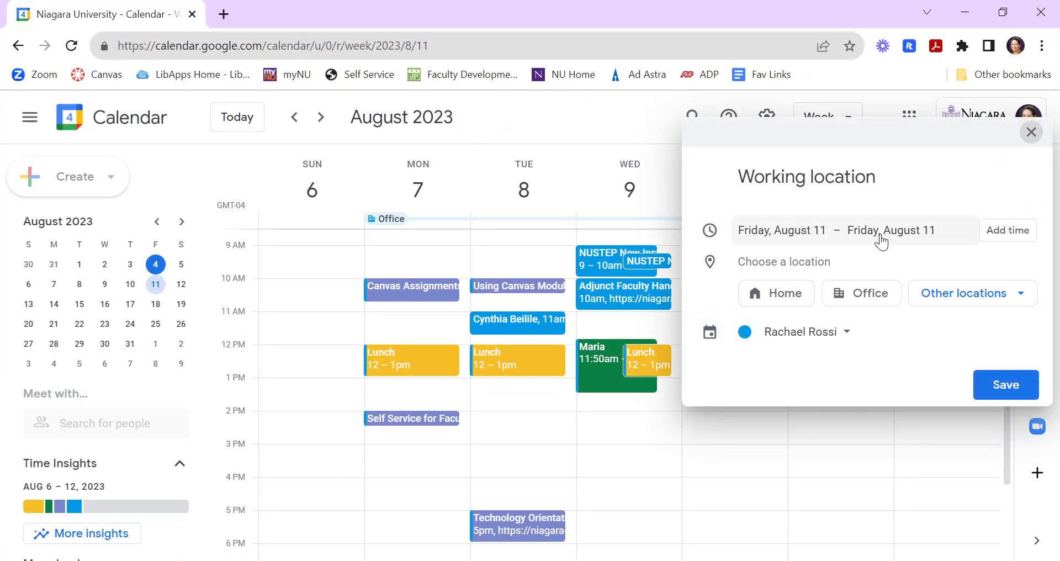
mouse_move(1010, 236)
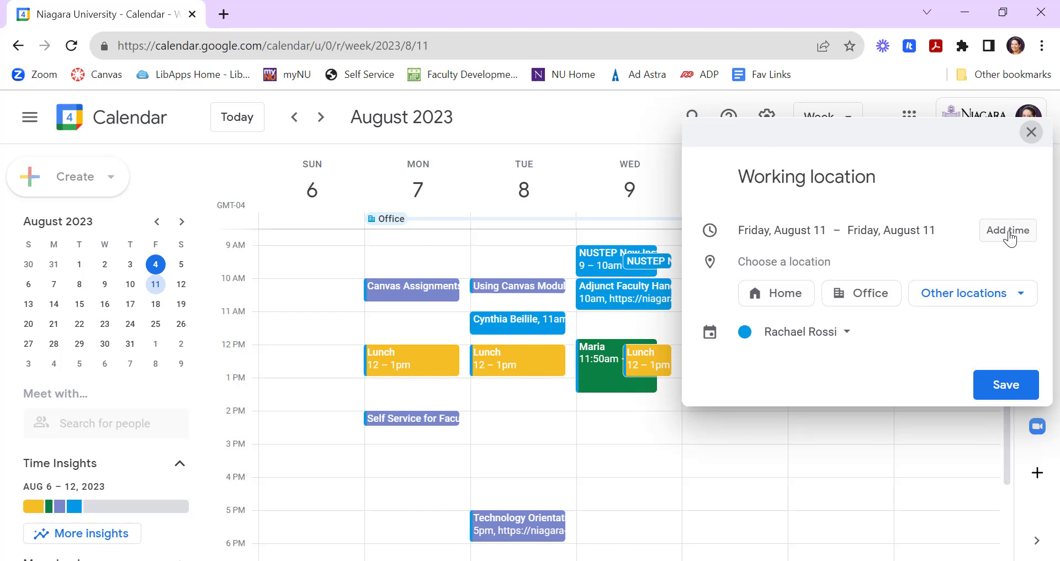
mouse_move(860, 293)
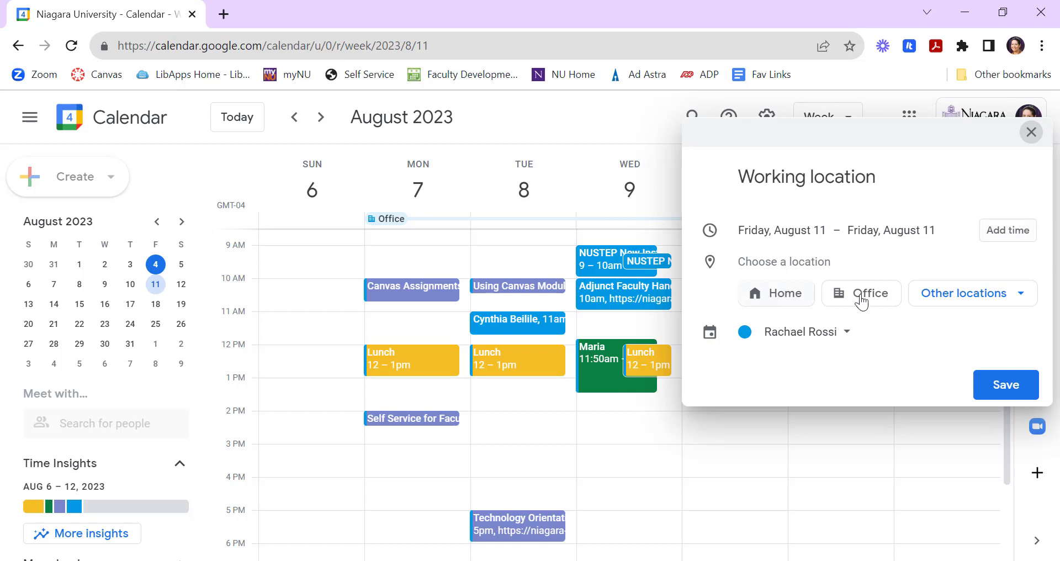
click(963, 292)
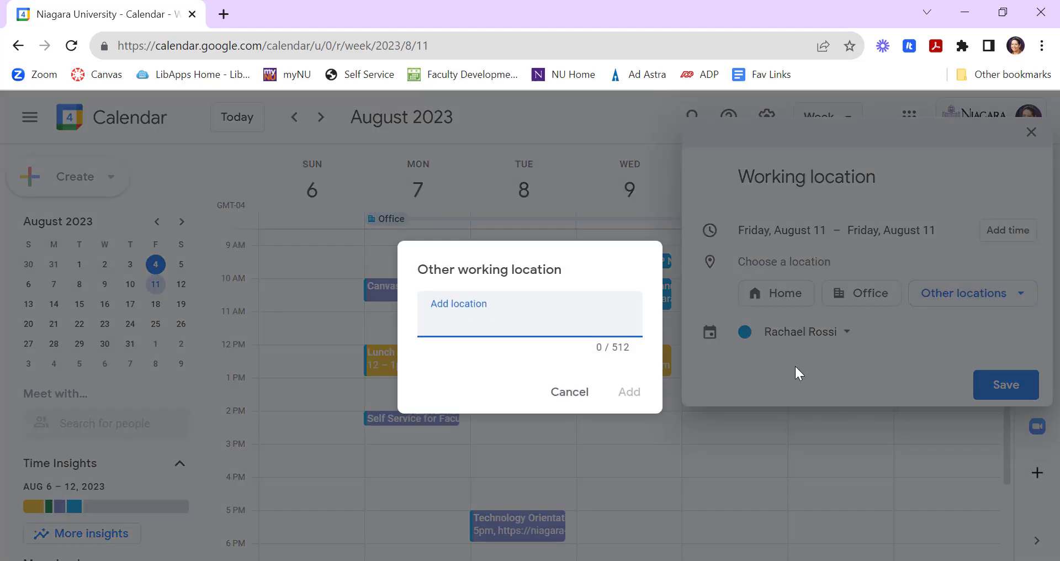
text(Vaughan)
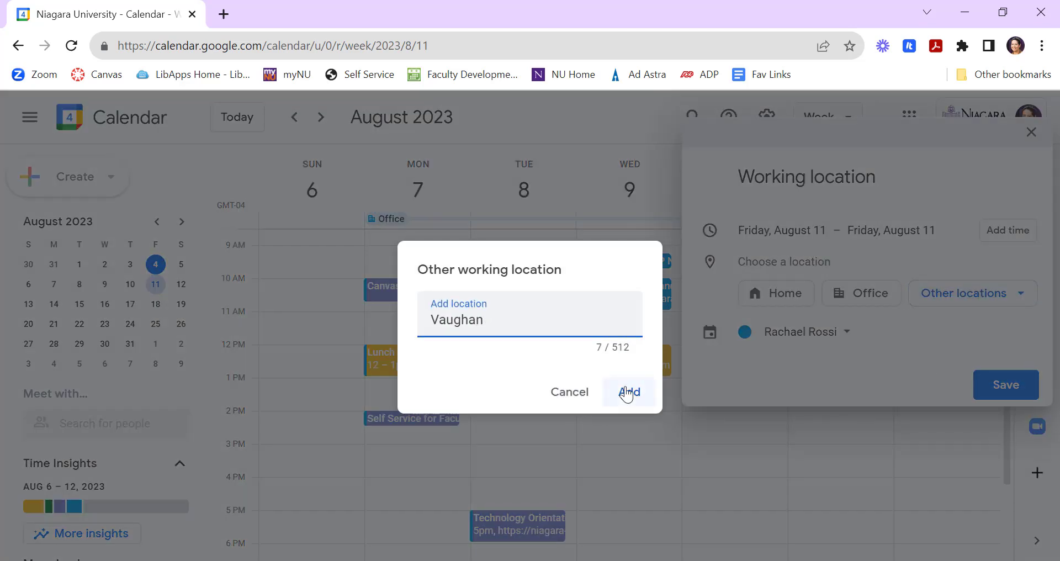
click(628, 392)
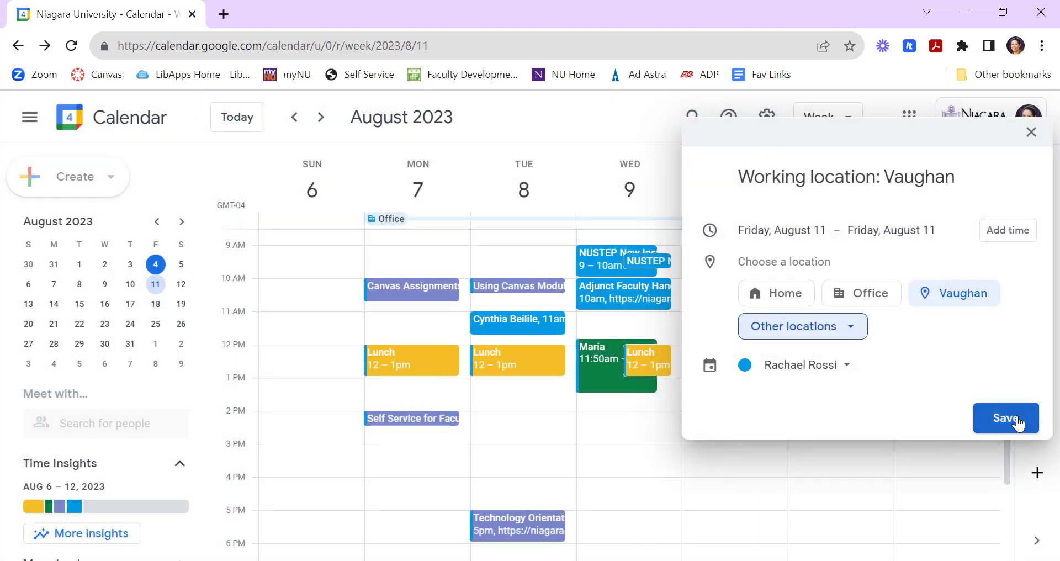
Step: Save the Vaughan working location, applying it to August 11 only
click(1005, 417)
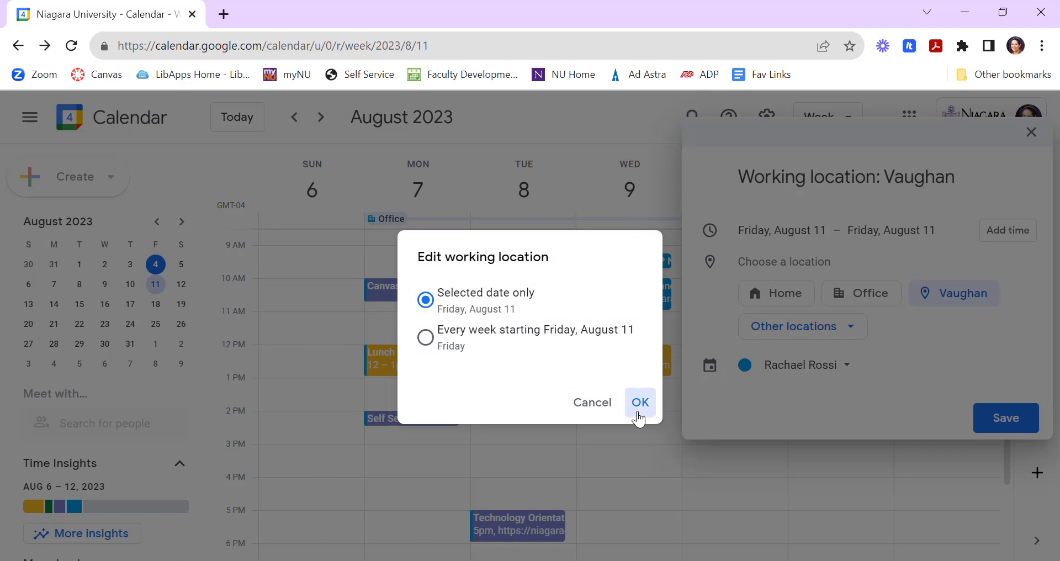
click(639, 401)
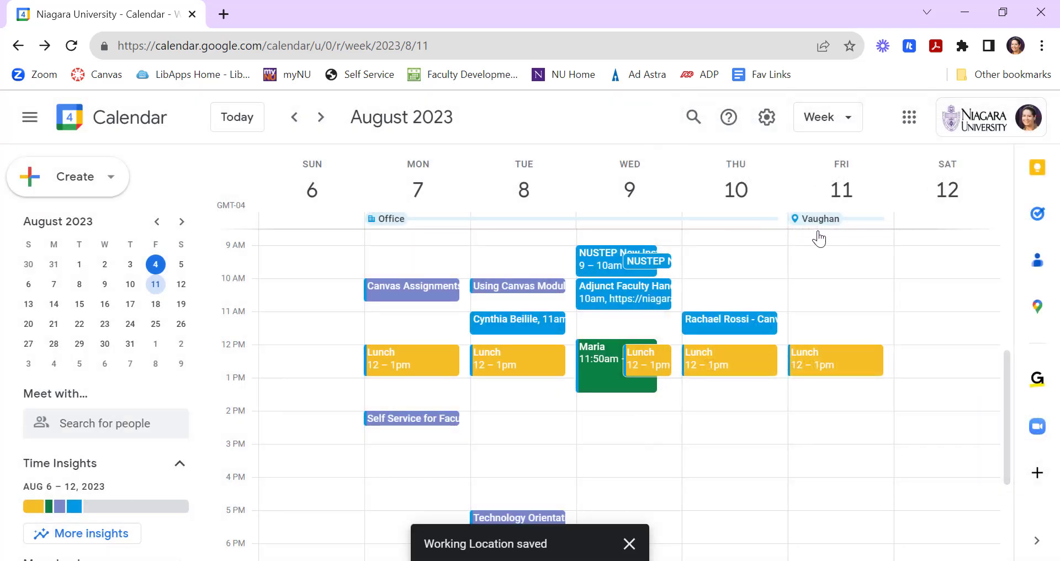